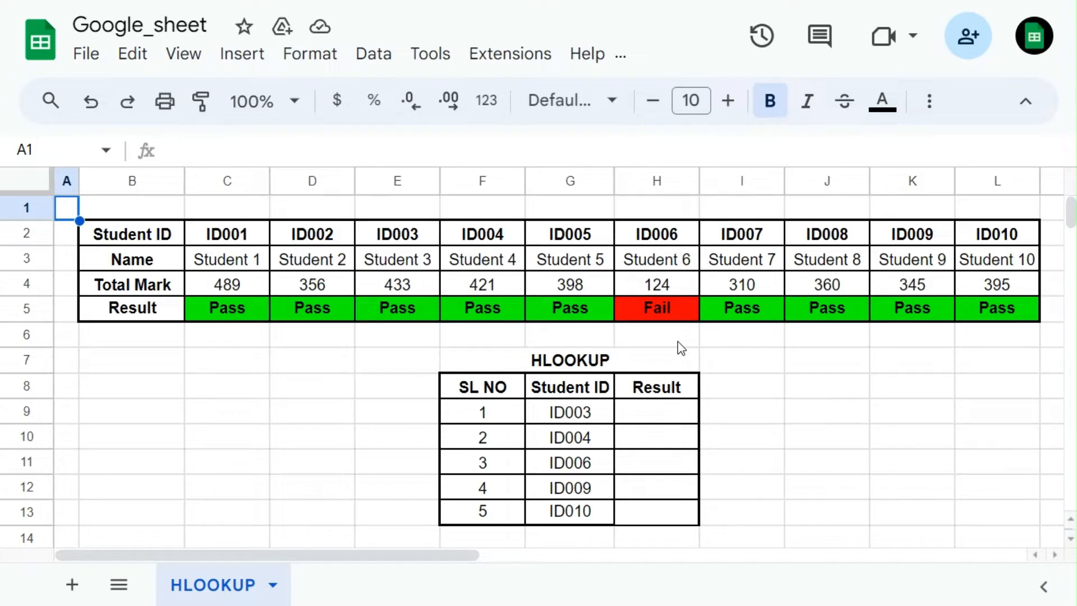
mouse_move(727, 504)
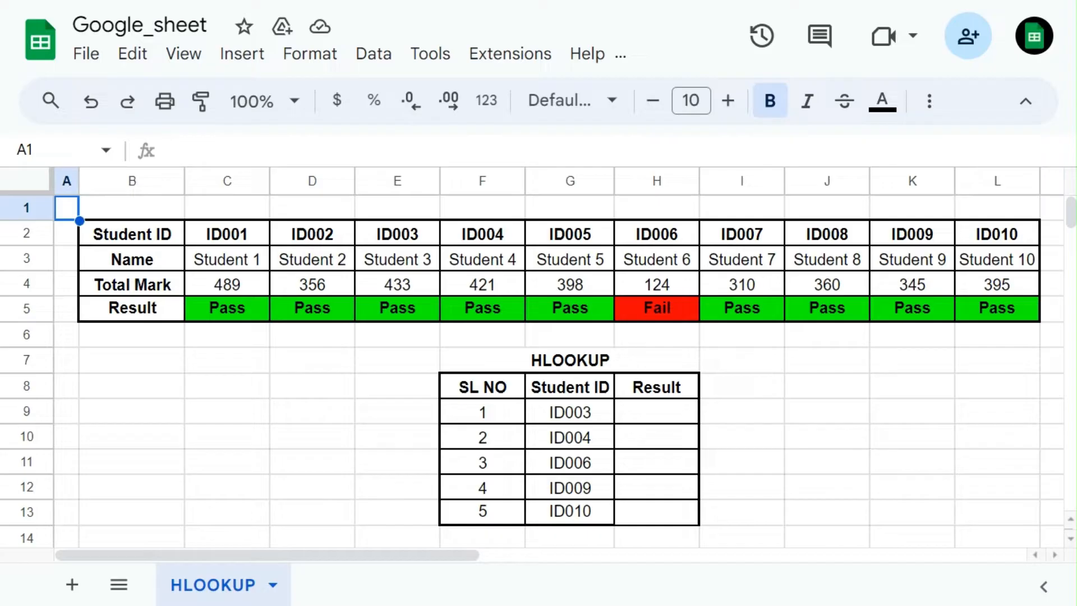
mouse_move(741, 512)
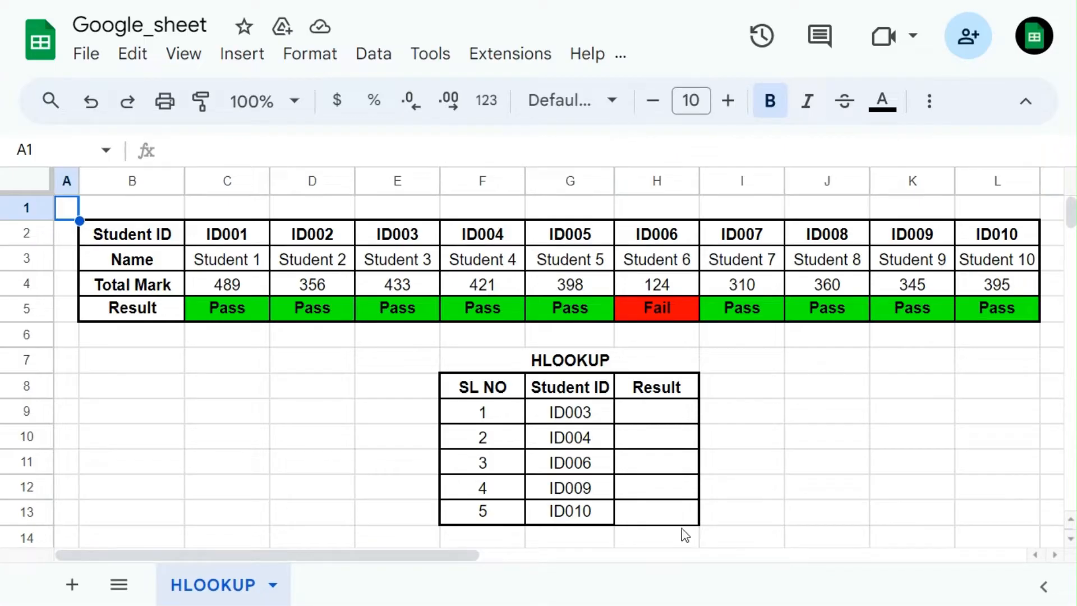
Enter =HLOOKUP(G9,C2:L5,4,0) in H9 to return ID003's Pass/Fail with exact match.
click(655, 412)
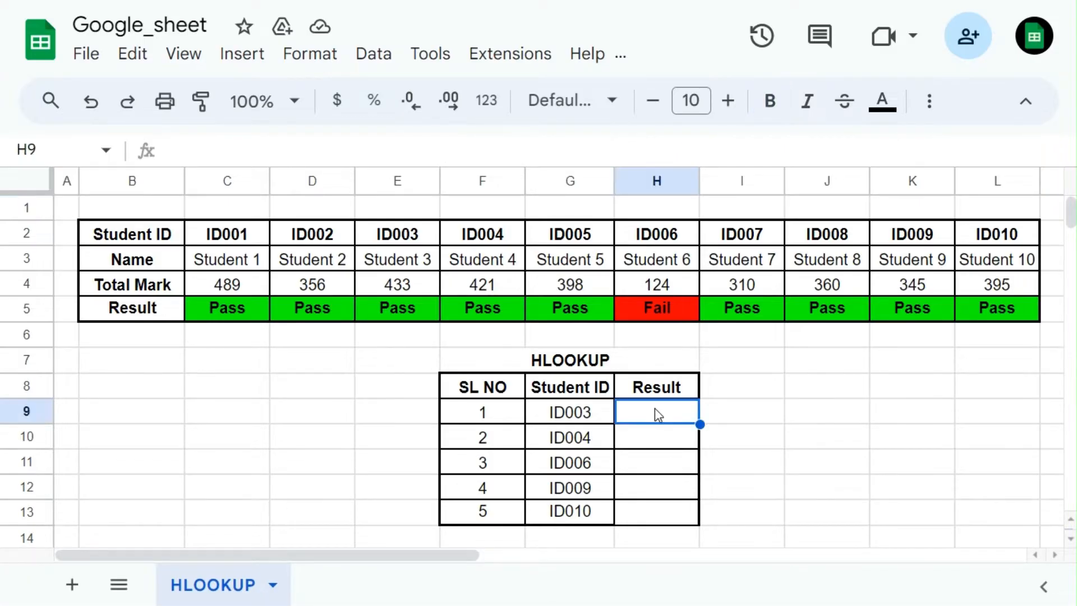
text(=h)
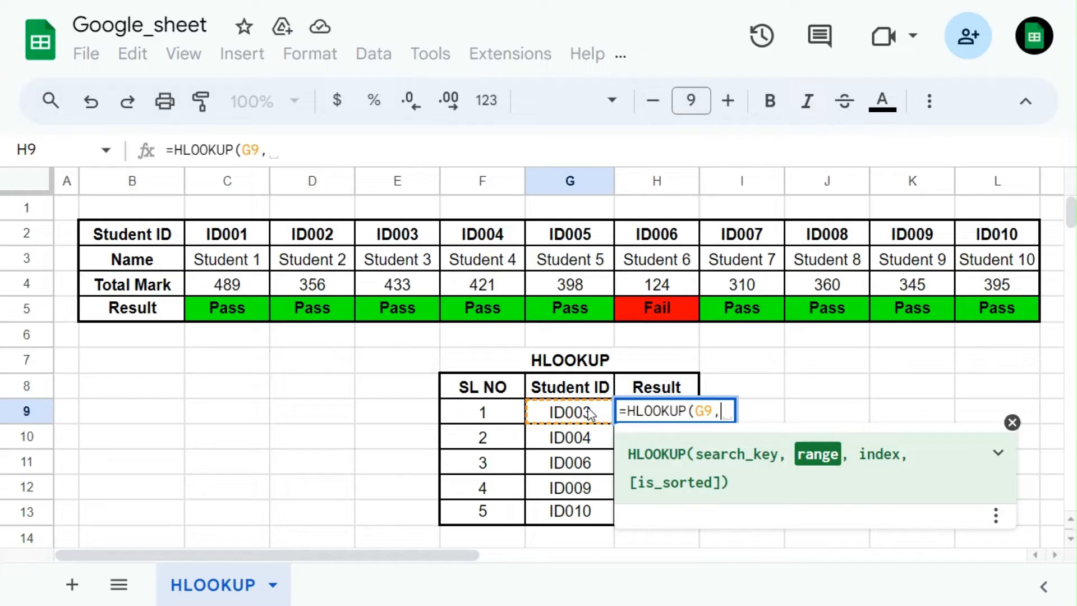
mouse_move(833, 456)
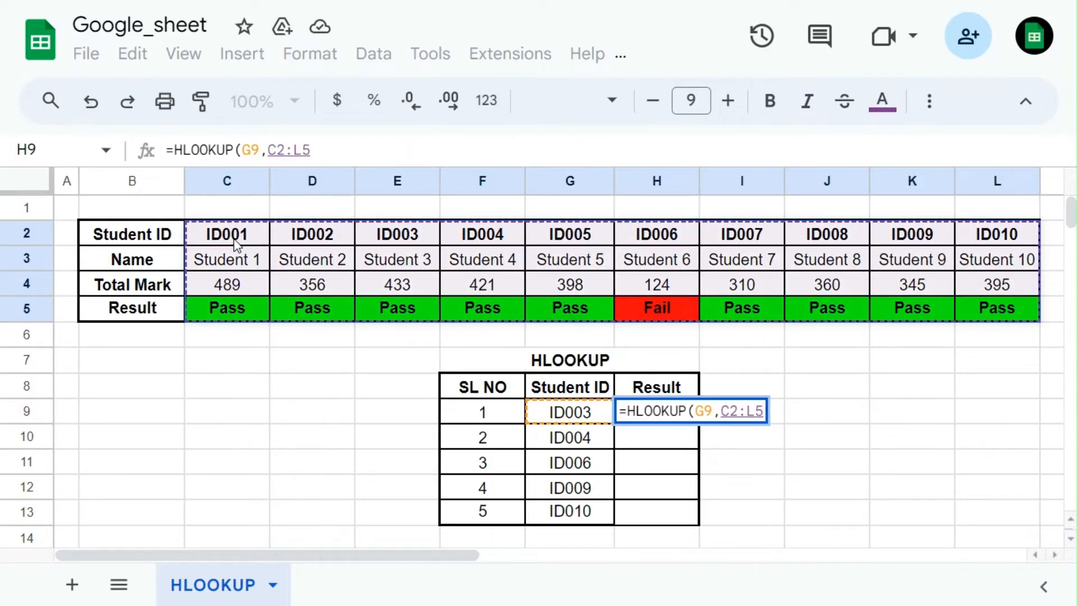
text(,)
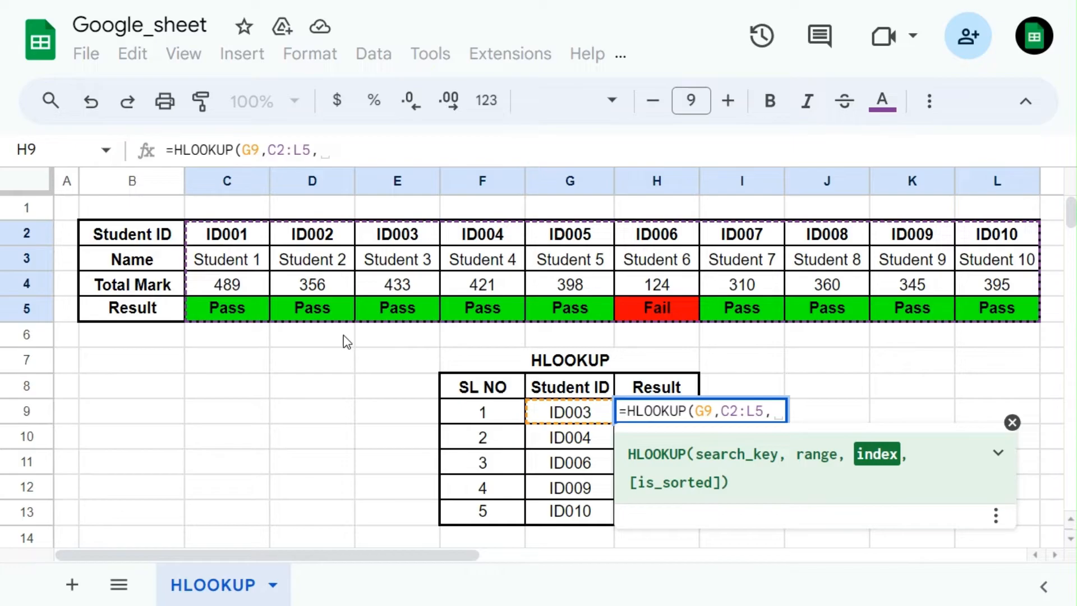
text(4)
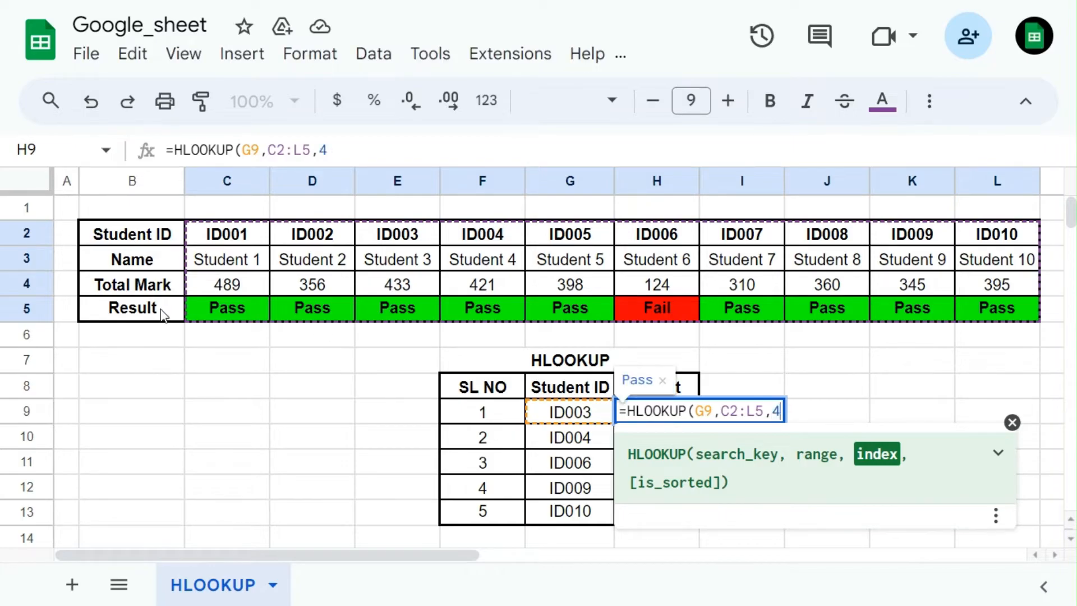
text(,)
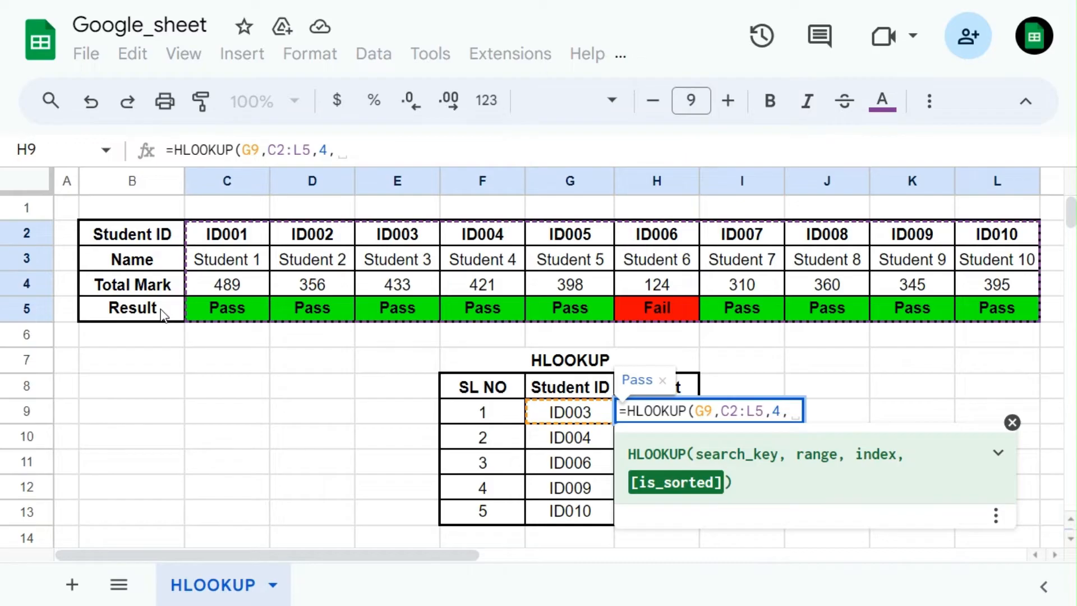
text(F)
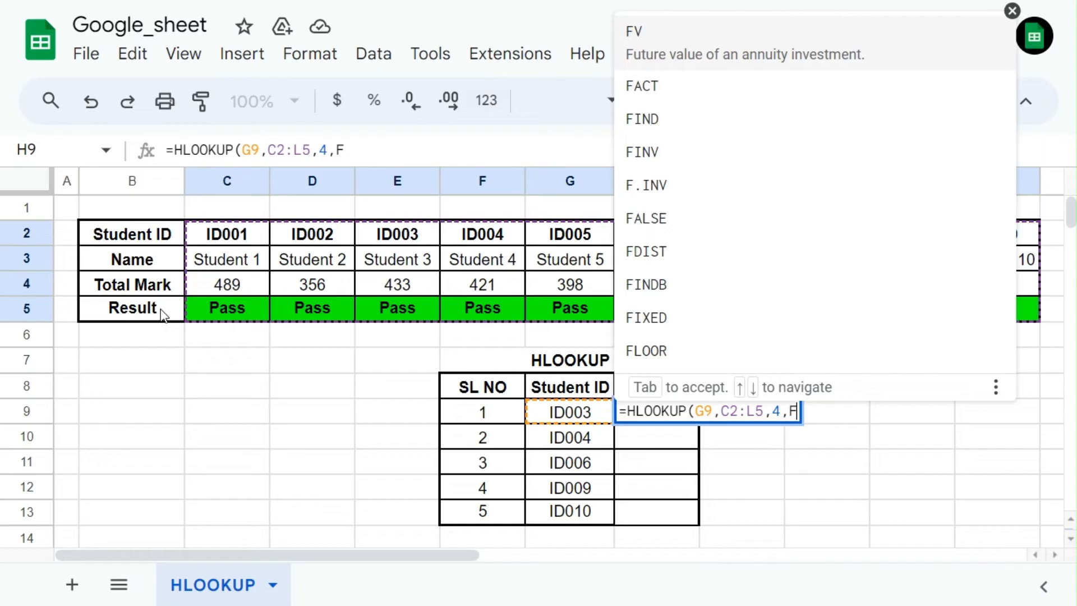
text(A)
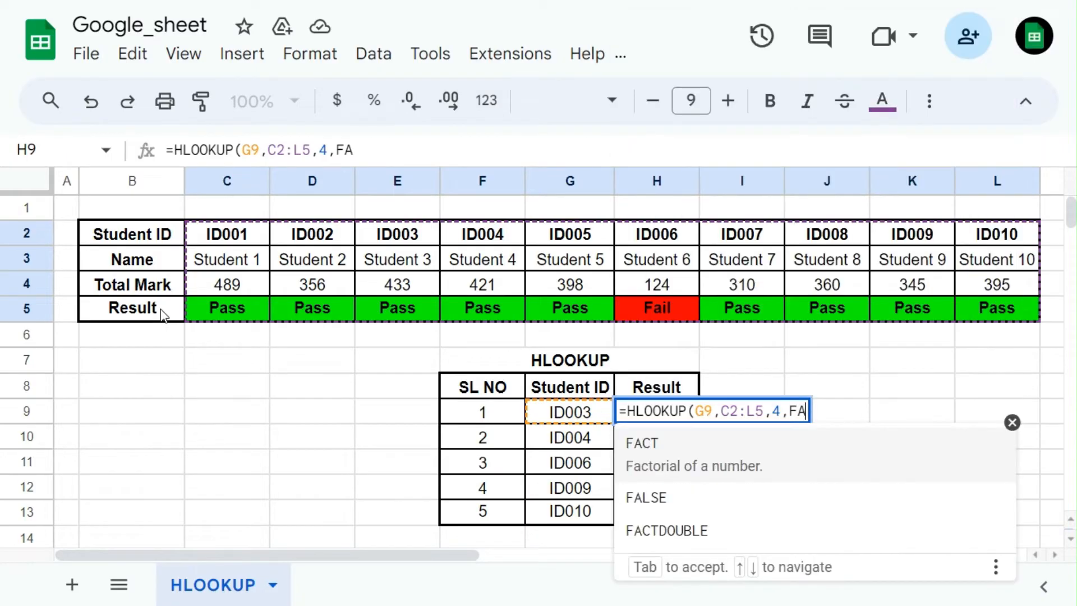
text(SE)
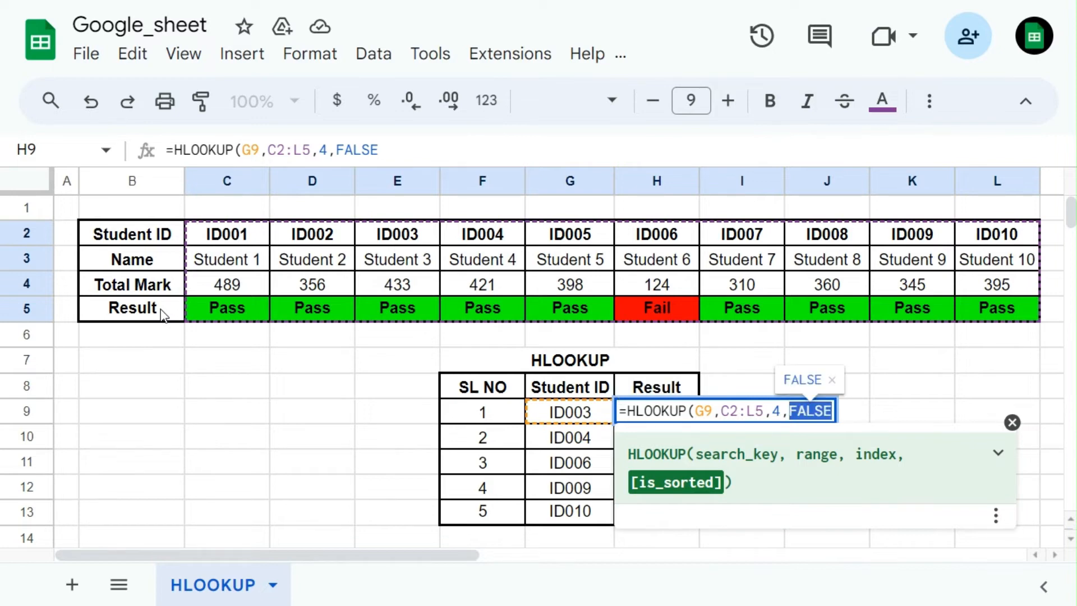
text(0)
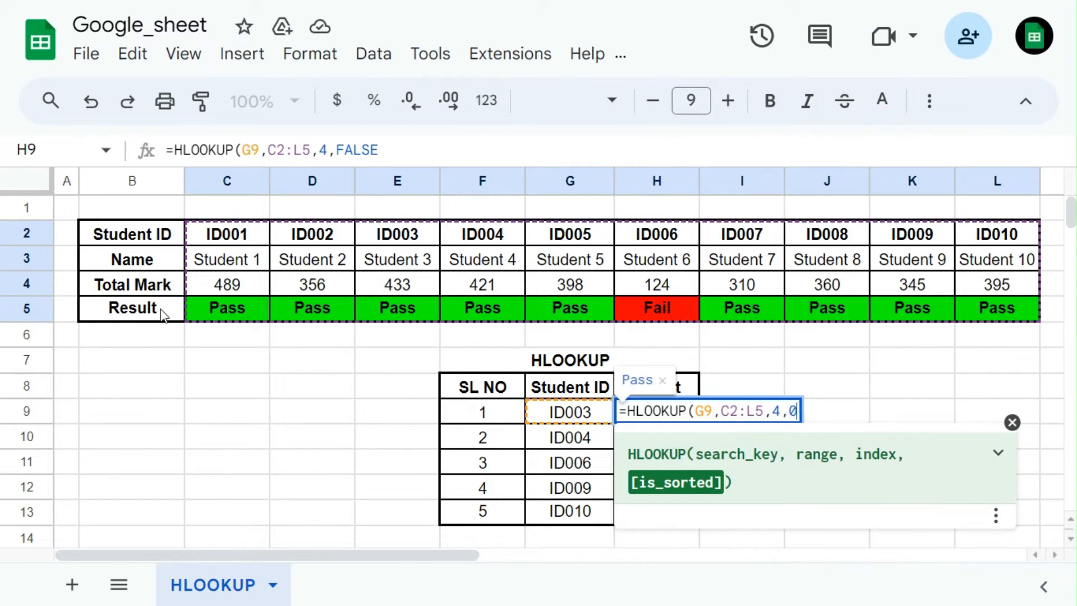
text())
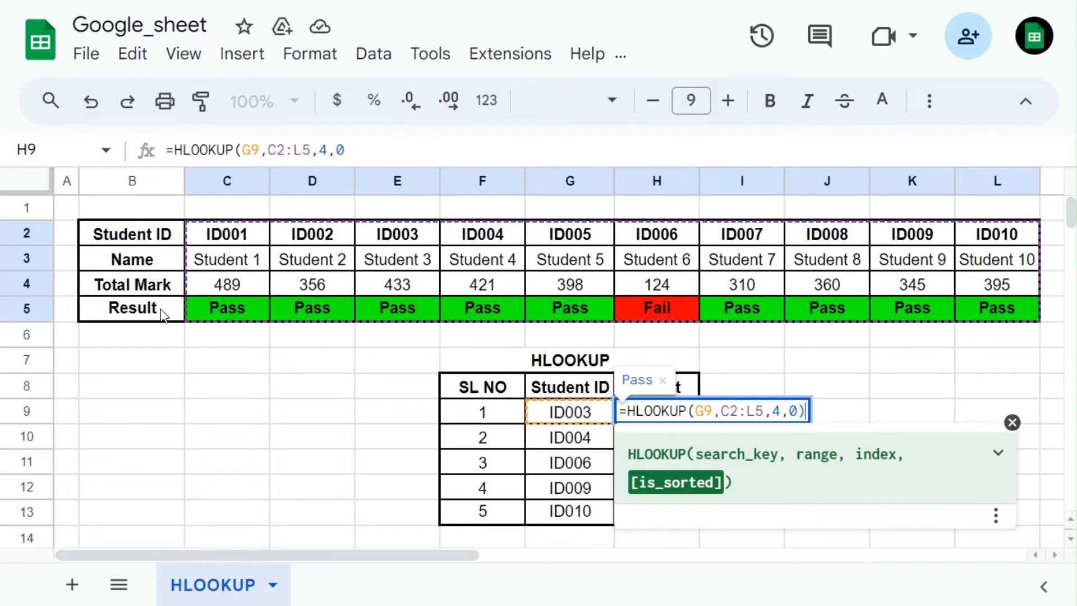
Lock the range as $C$2:$L$5, commit, autofill Results for all five IDs and check ID006's Fail.
key(enter)
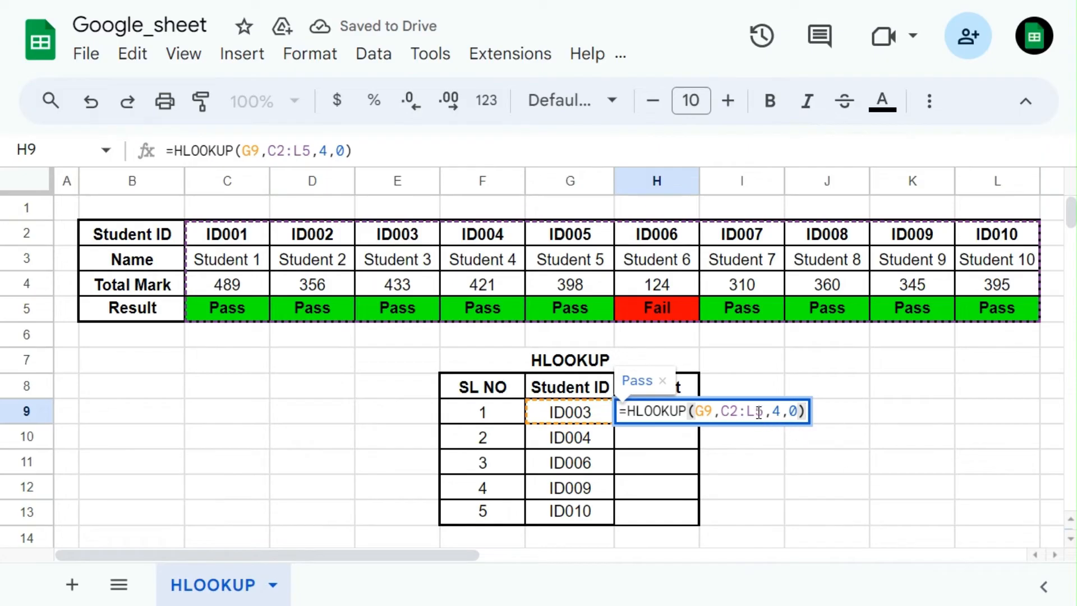
double_click(741, 411)
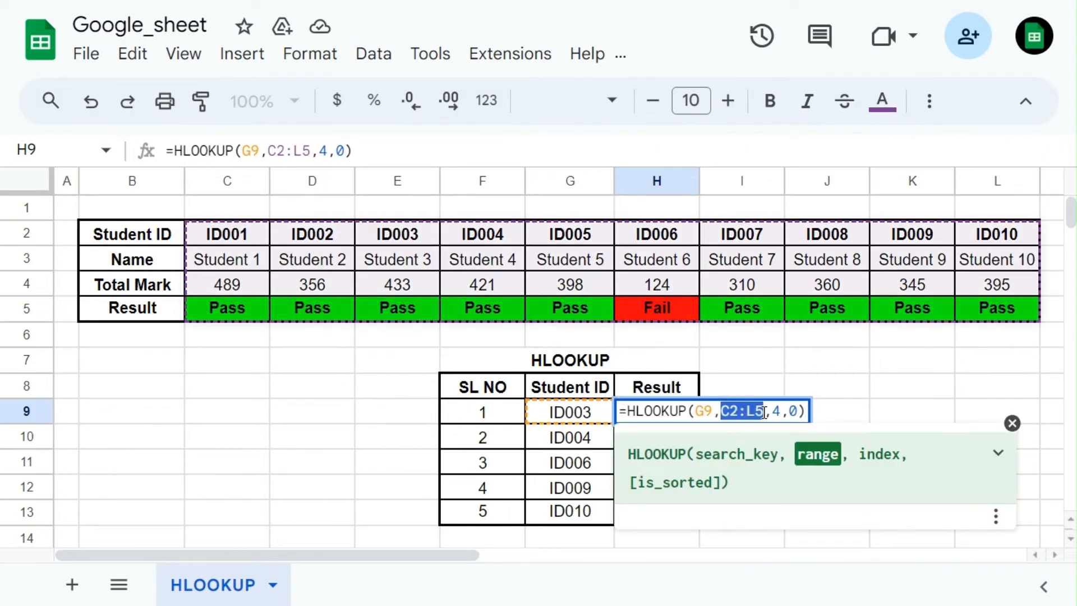
key(f4)
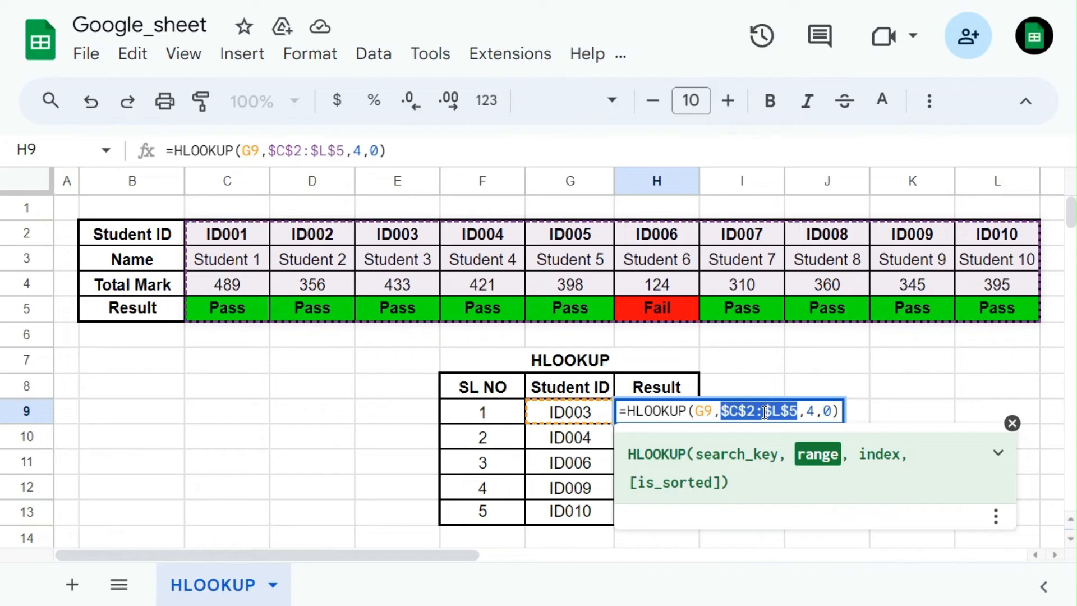
key(Enter)
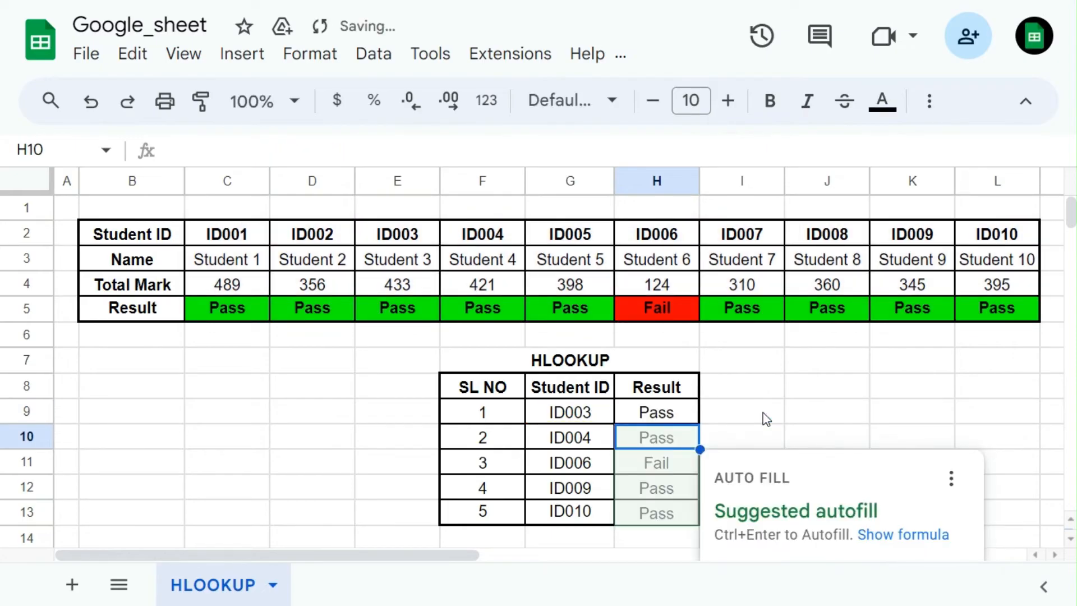
key(ctrl+Enter)
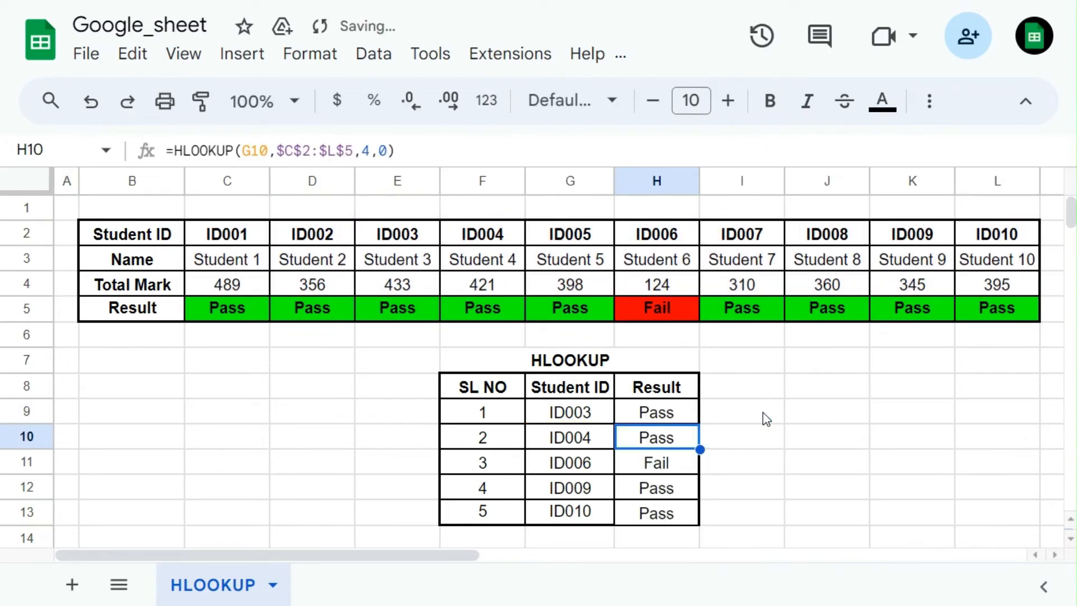
click(653, 463)
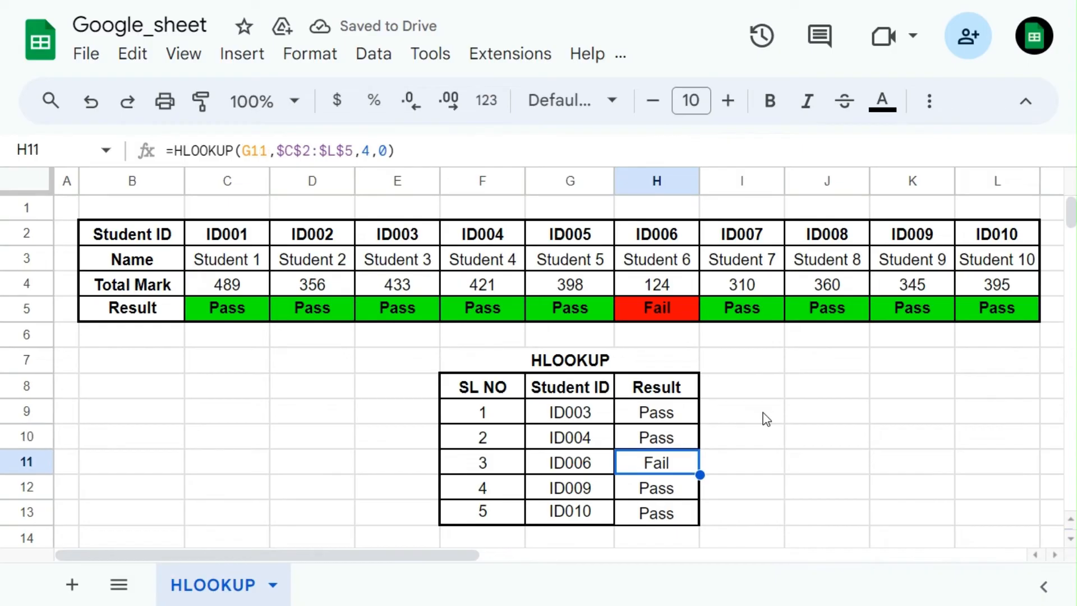